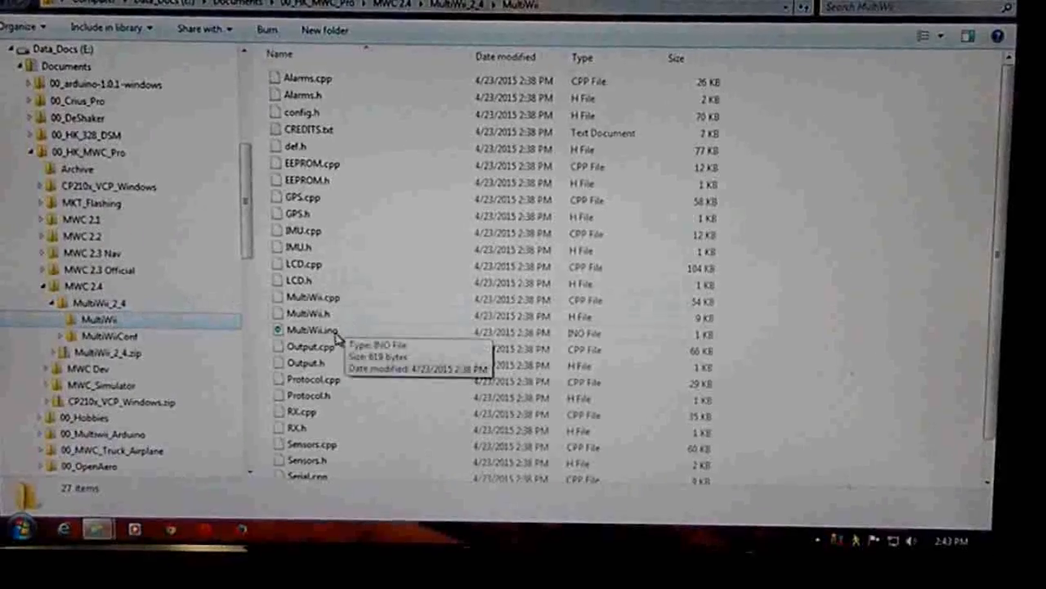
- Launch MultiWii.ino from the MultiWii_2_4 folder into the Arduino IDE
left_click(309, 330)
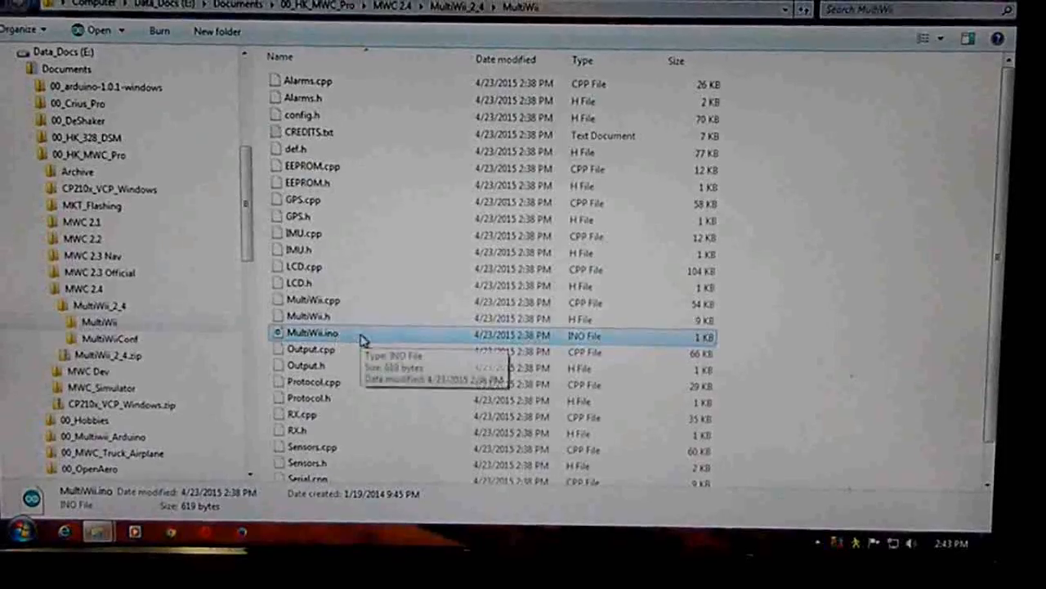
double_click(314, 335)
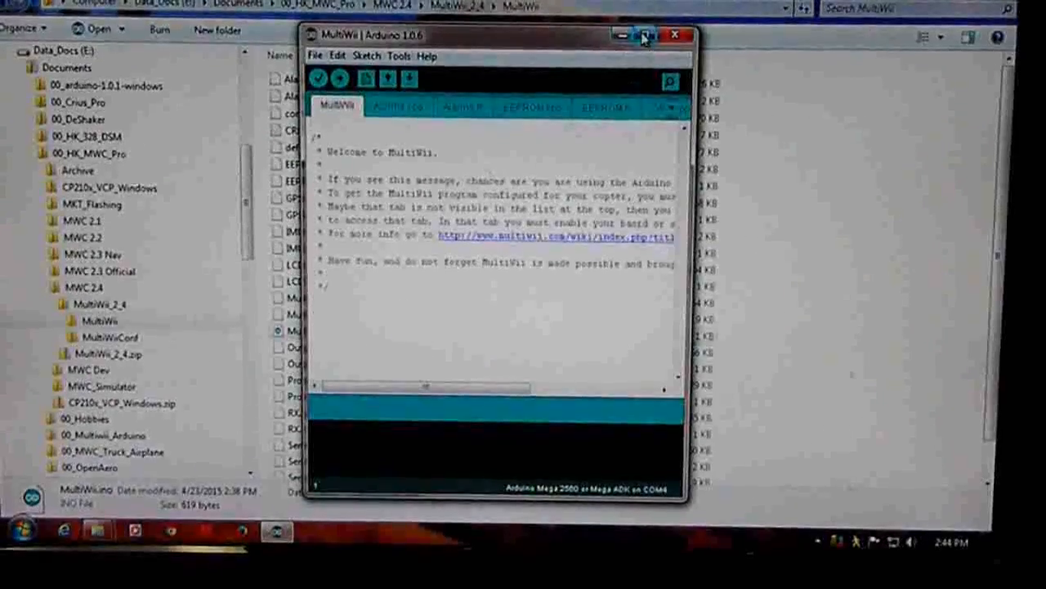
- Maximize the IDE window and switch to the config.h file
left_click(644, 36)
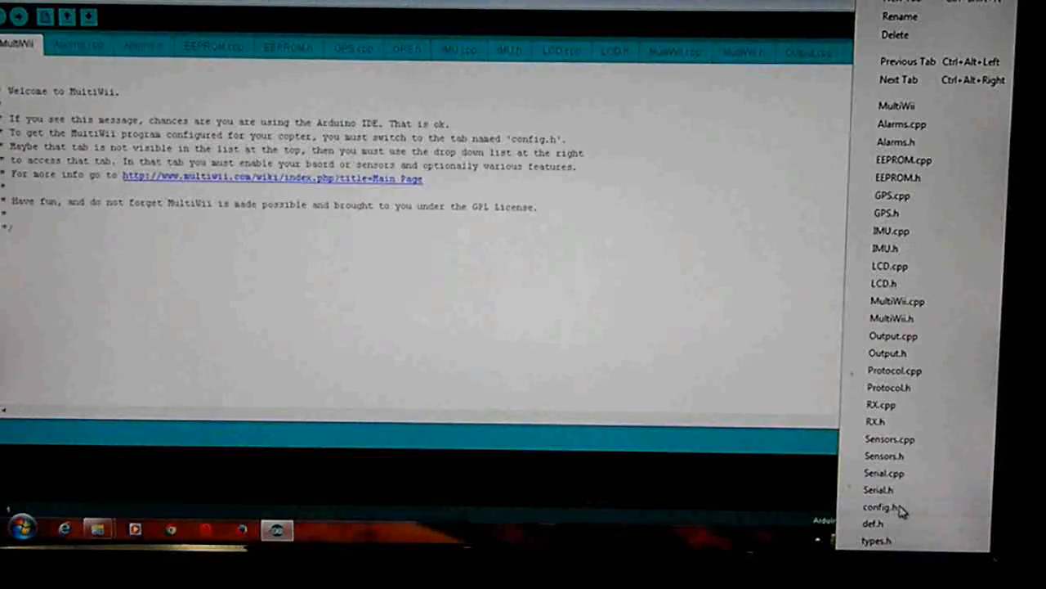
left_click(877, 523)
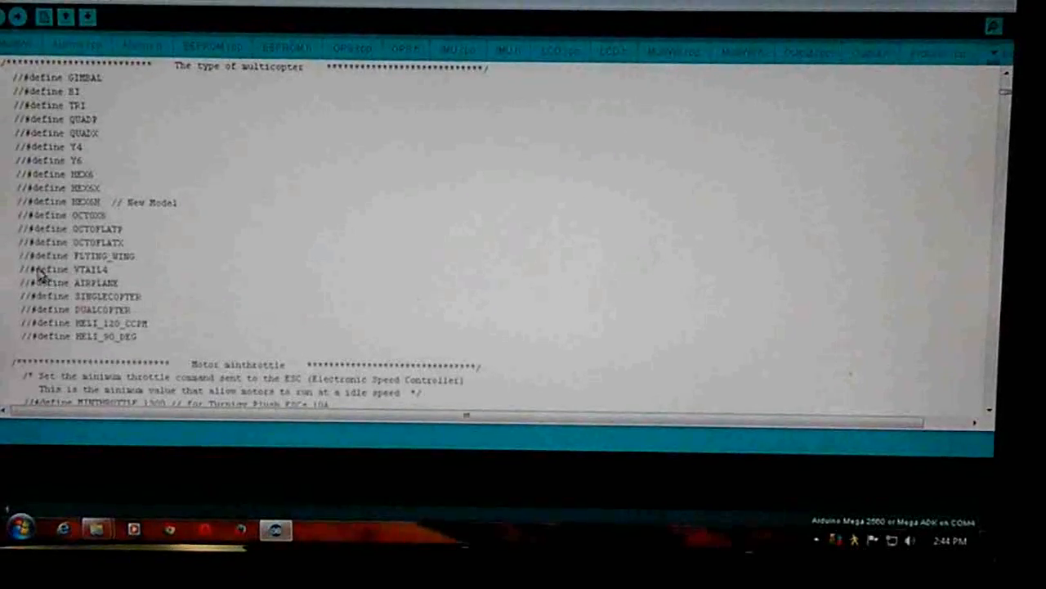
- Enable FLYING_WING and ALLOW_ARM_DISARM_VIA_TX_YAW defines in config.h
double_click(95, 255)
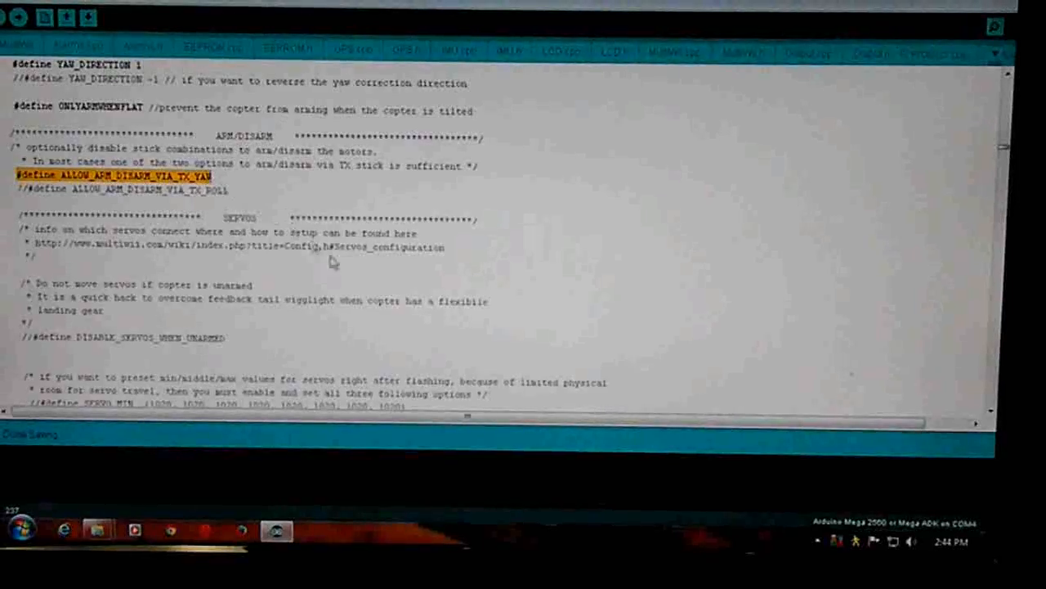
scroll("down", 3)
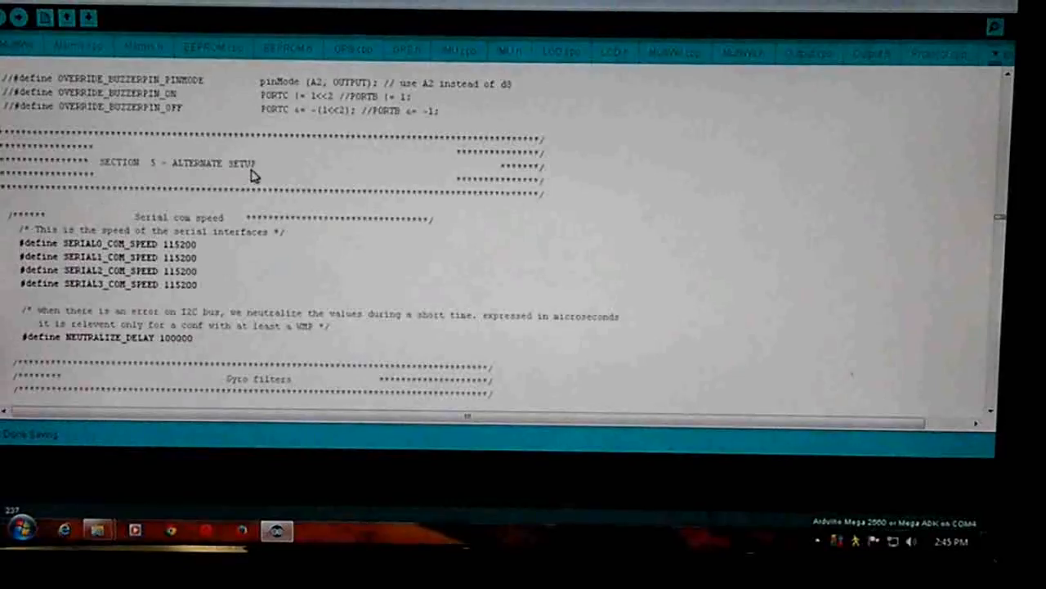
left_click_drag(16, 242, 197, 285)
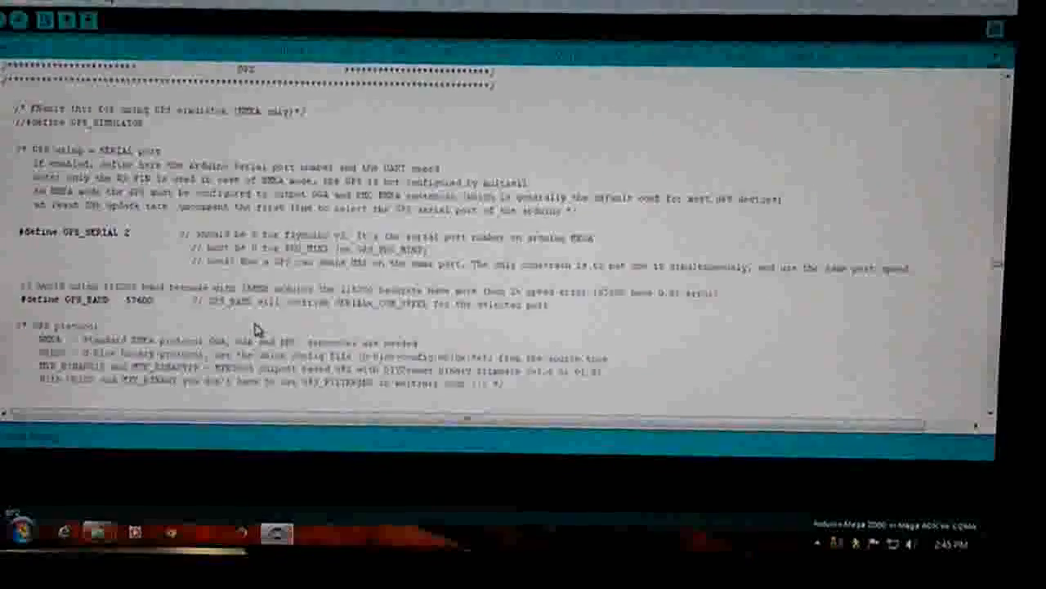
- Set the GPS serial baud rate to 115200 in config.h
type("115200")
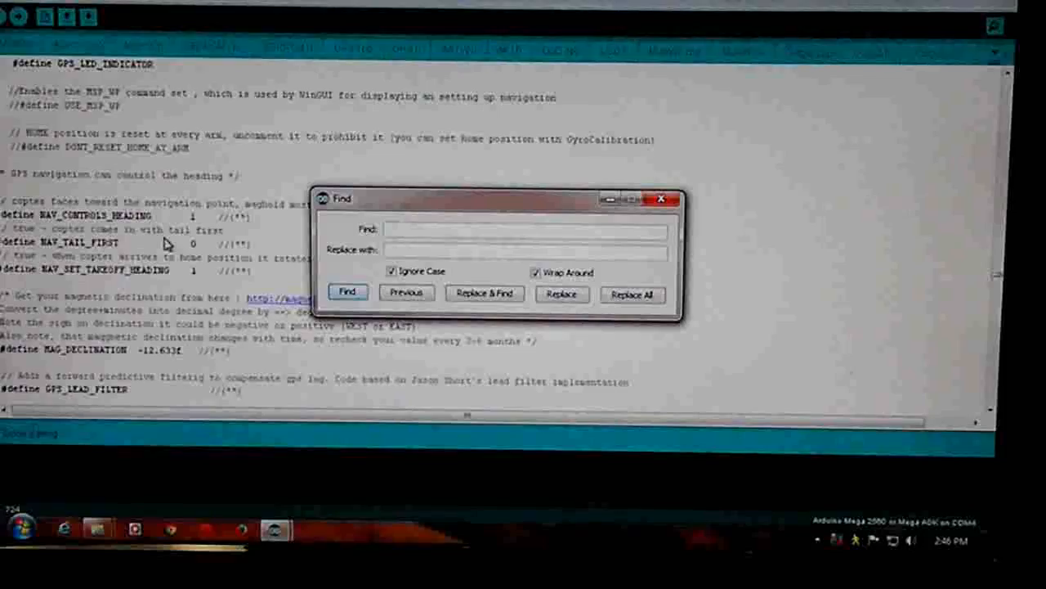
- Search 'pwm servo' and reach the MEGA_HW_PWM_SERVOS line for editing
type("pwm serv")
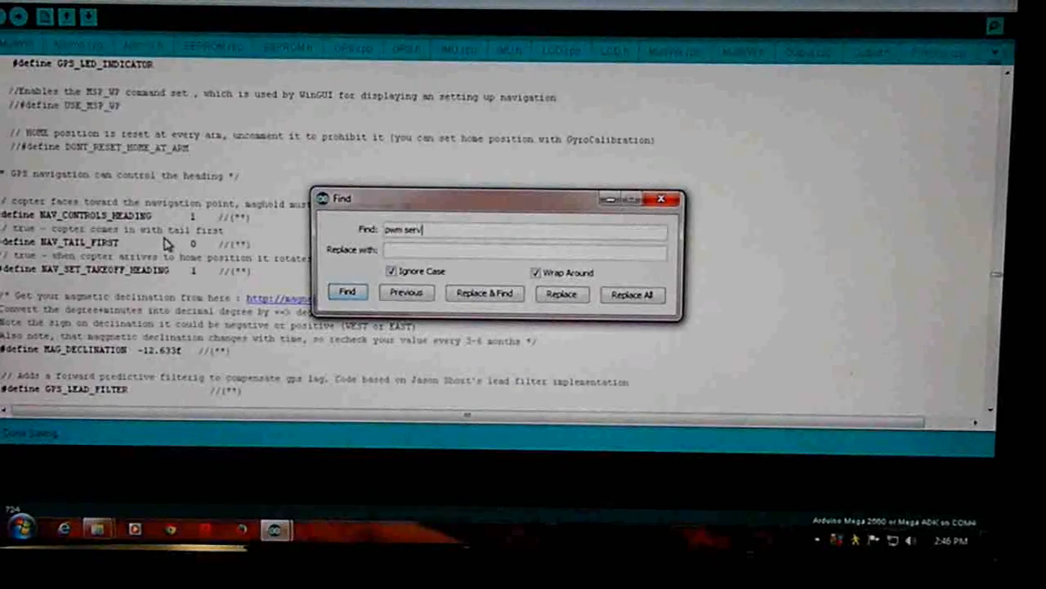
type("o")
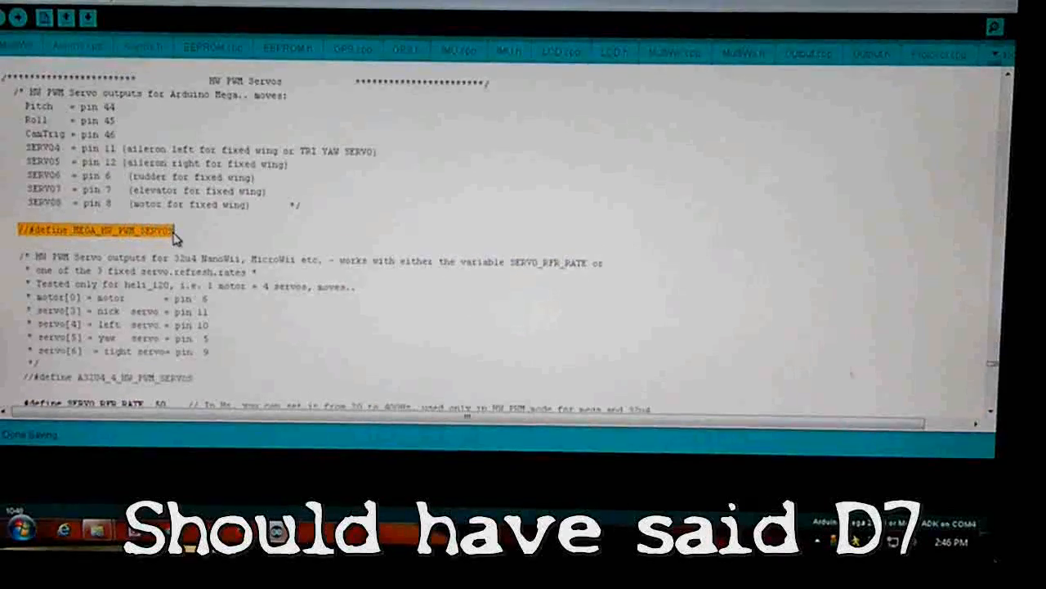
left_click(16, 33)
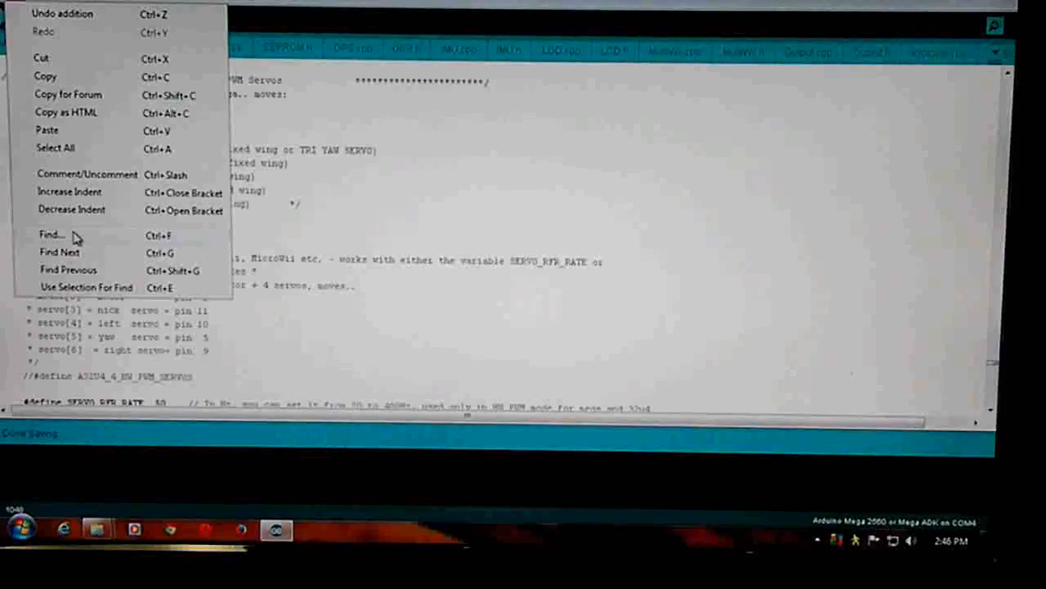
- Search 'motor_stop' and uncomment the #define MOTOR_STOP line
left_click(49, 235)
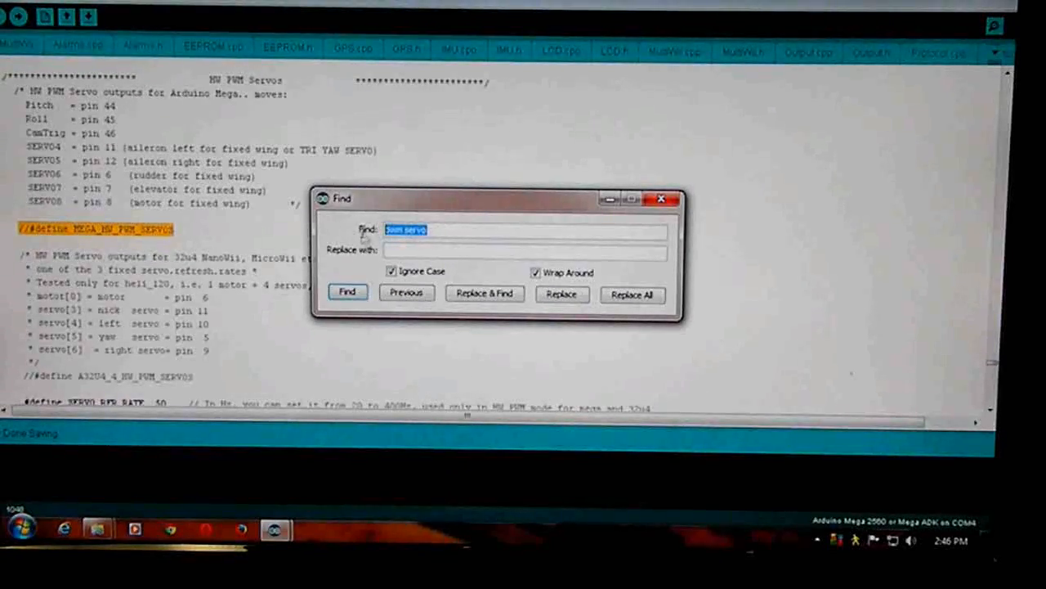
type("motor_stop")
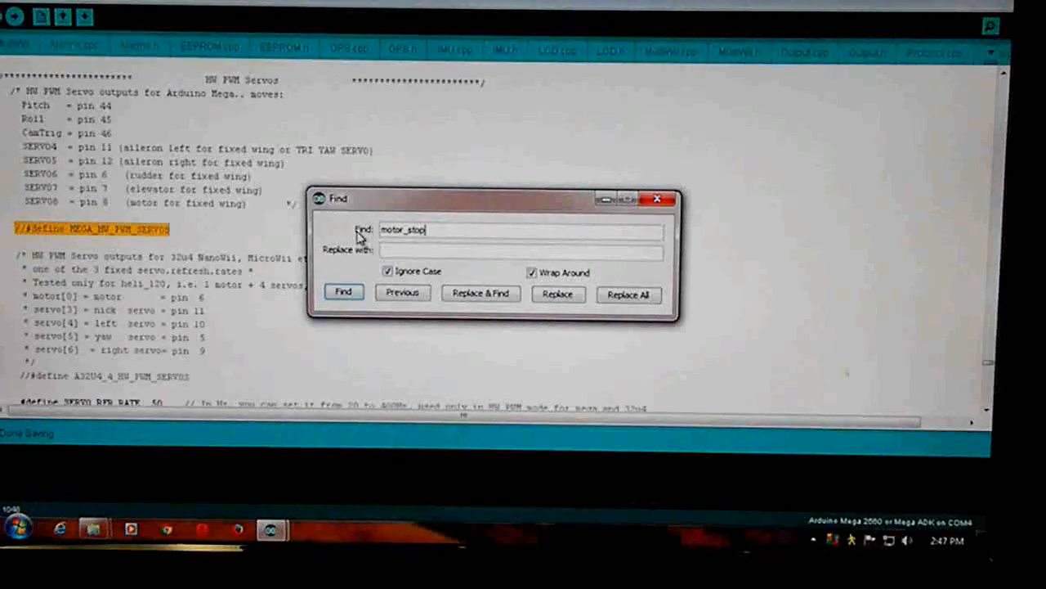
left_click(340, 292)
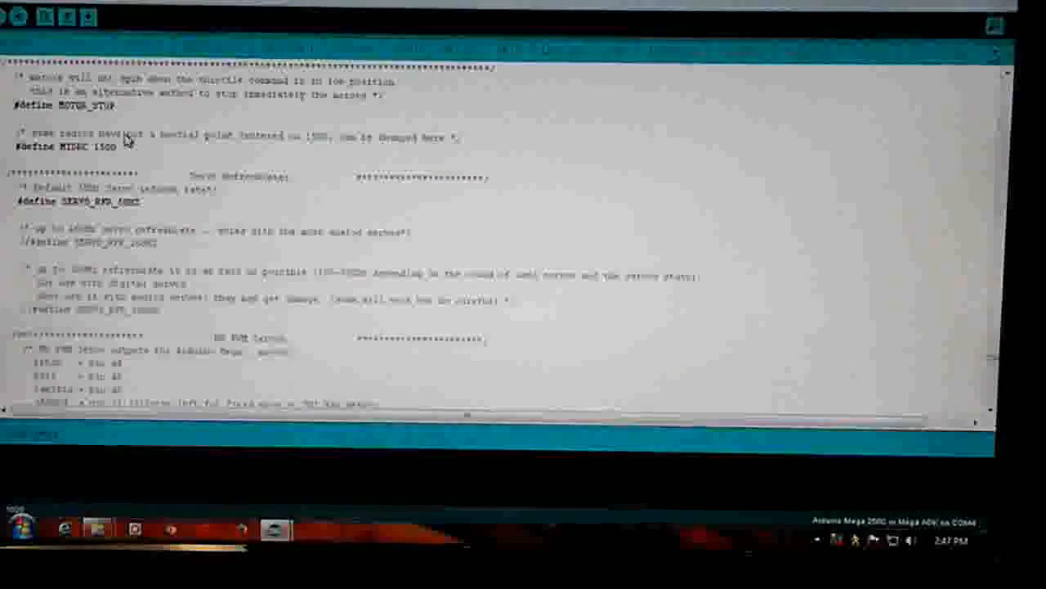
left_click(25, 16)
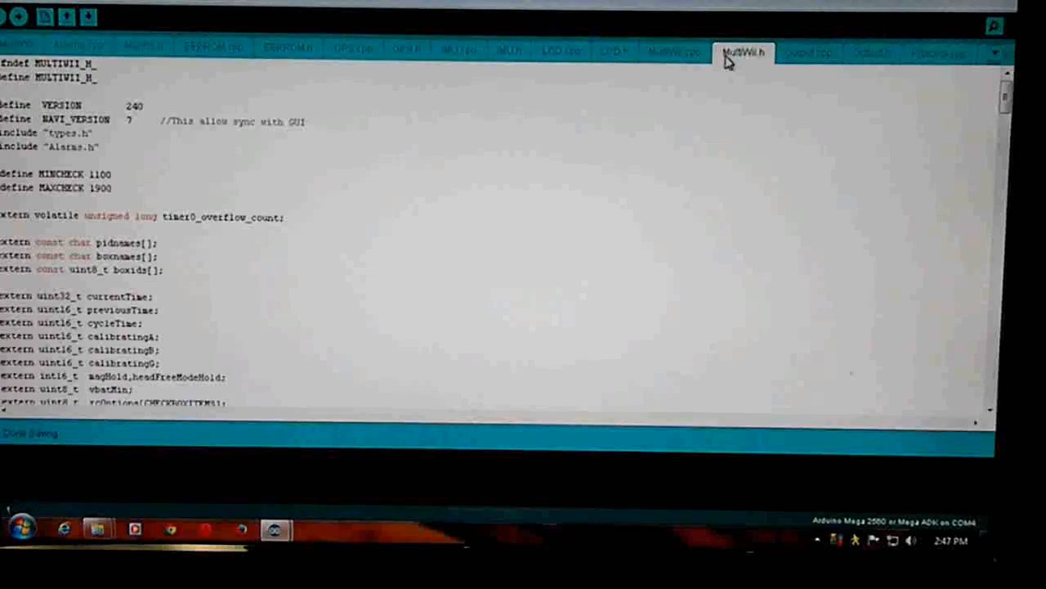
mouse_move(319, 218)
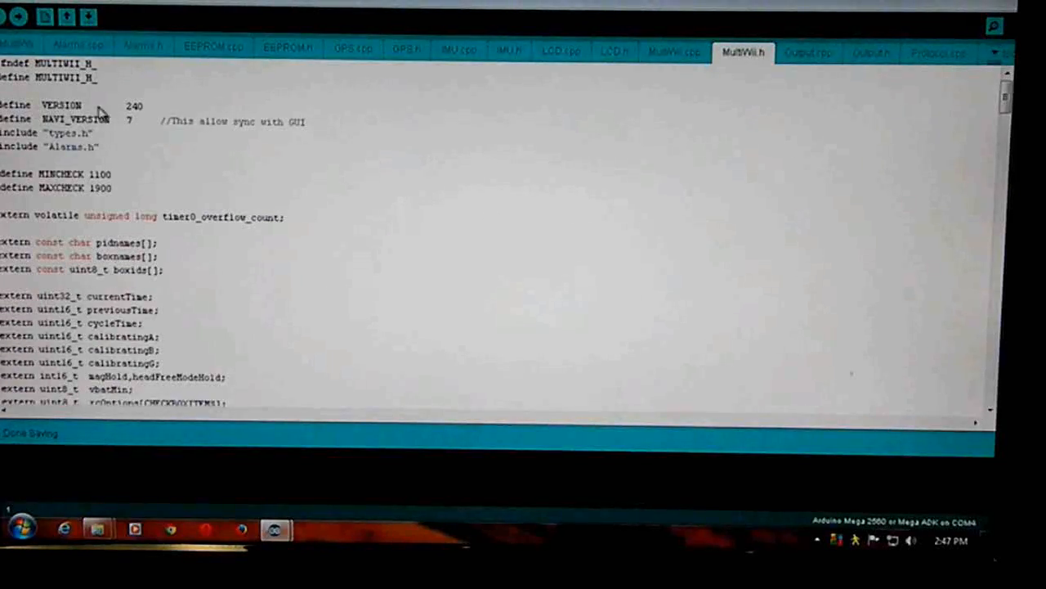
- Select the VERSION value 240 in MultiWii.h for editing
double_click(134, 105)
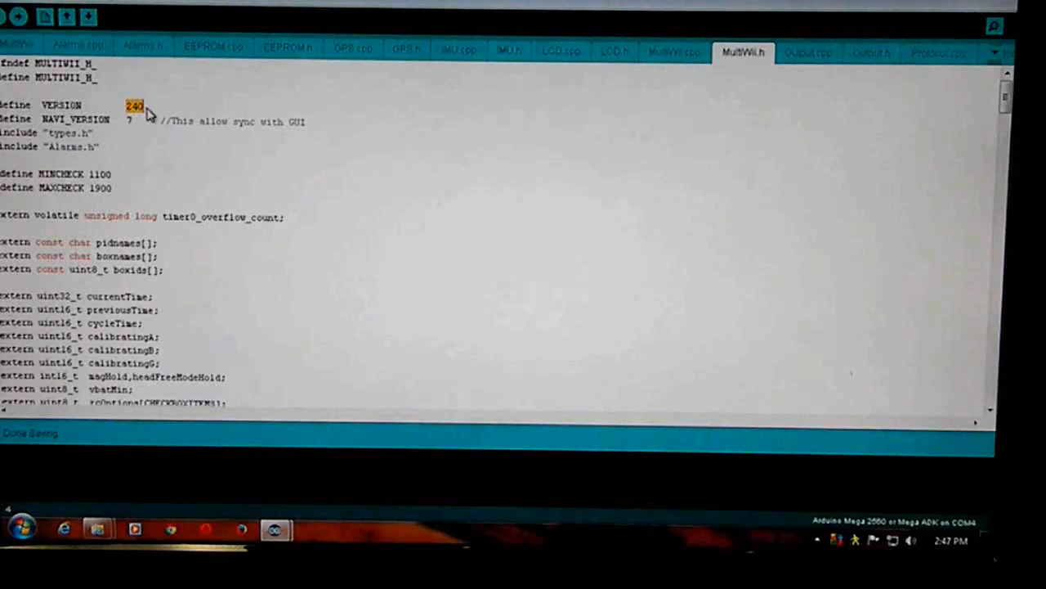